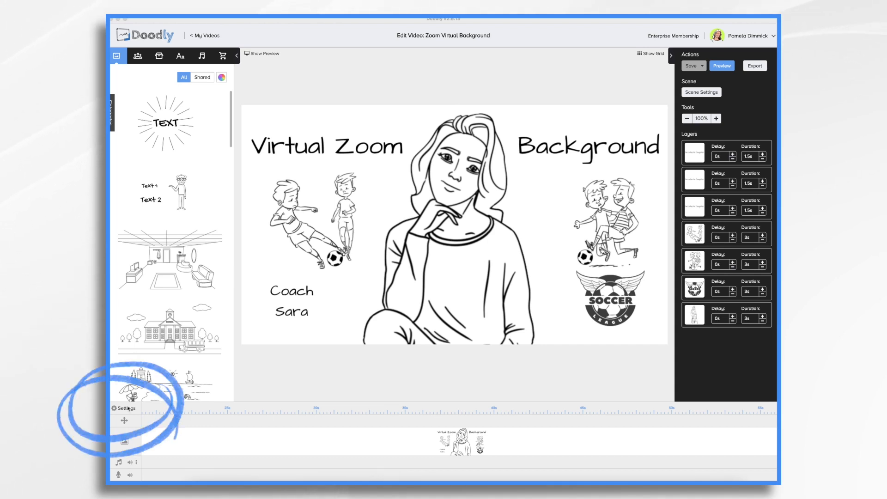
# Apply video settings with the No Hand style at 1080p resolution.
pyautogui.click(124, 409)
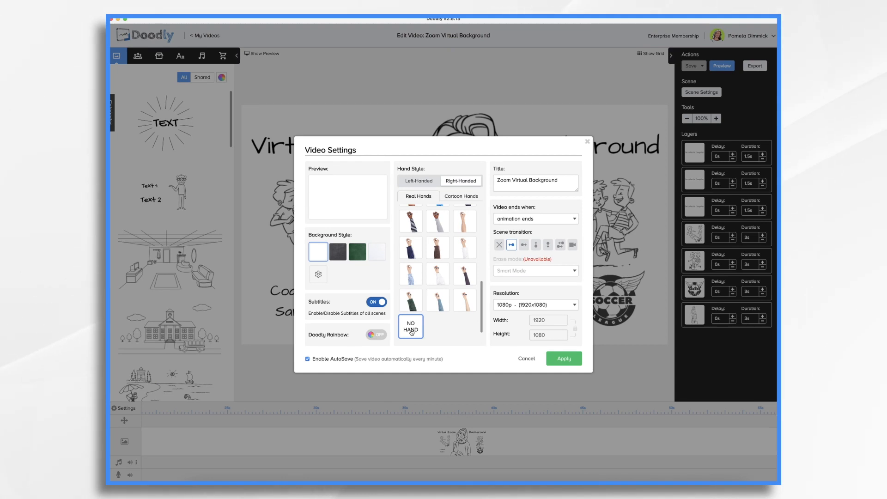
pyautogui.click(564, 358)
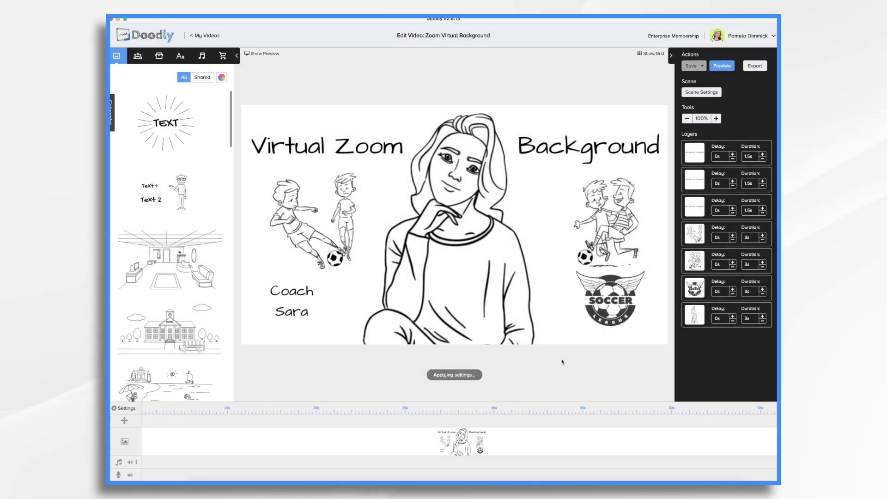
pyautogui.click(690, 66)
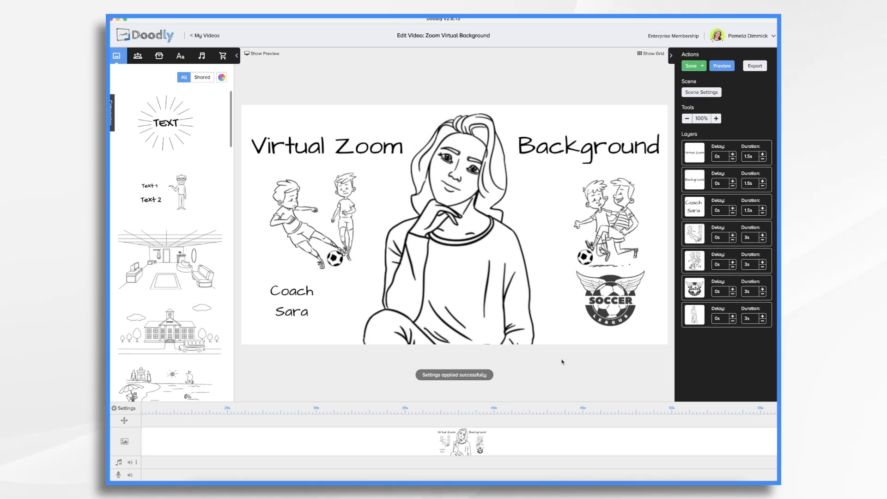
# Select the existing scene and delete it to bring up the confirmation.
pyautogui.click(463, 221)
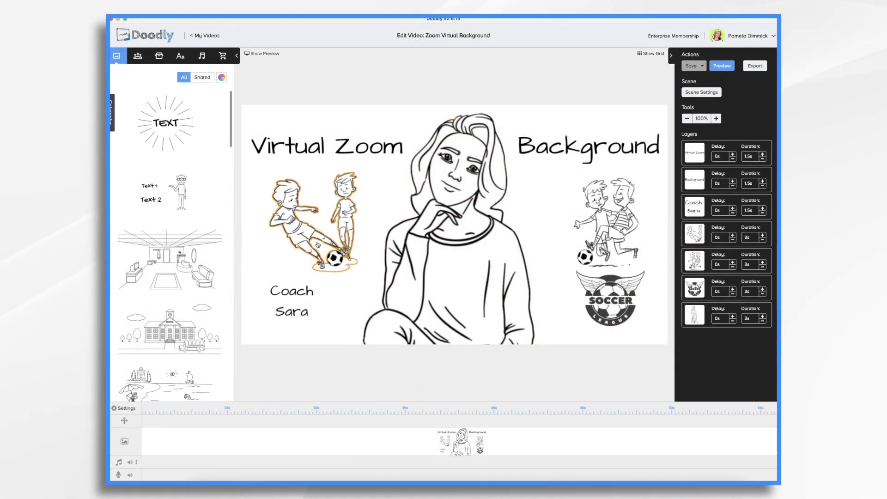
pyautogui.click(453, 221)
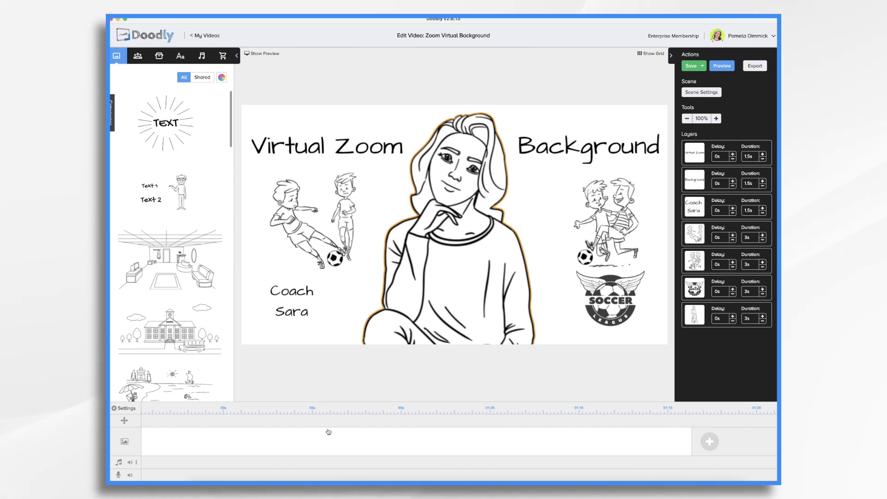
pyautogui.moveTo(300, 451)
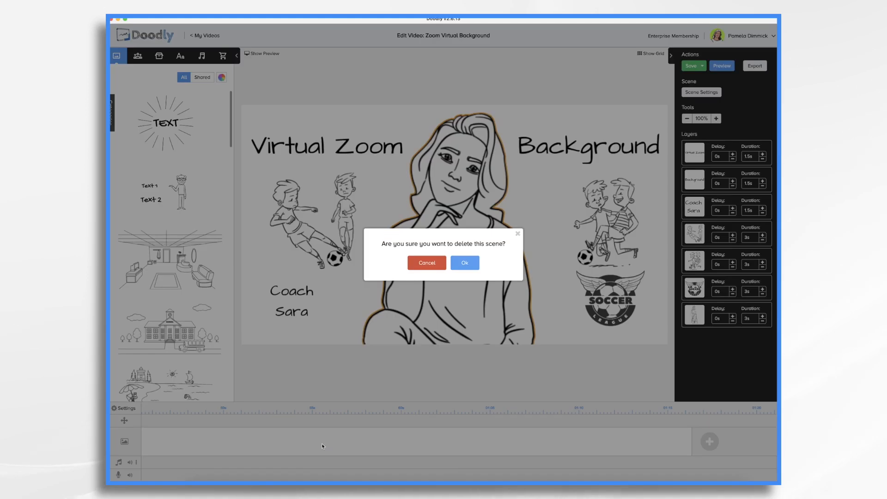
# Confirm the scene deletion and add the Mercy Businesswoman 2 character from a 'mercy' search.
pyautogui.click(464, 262)
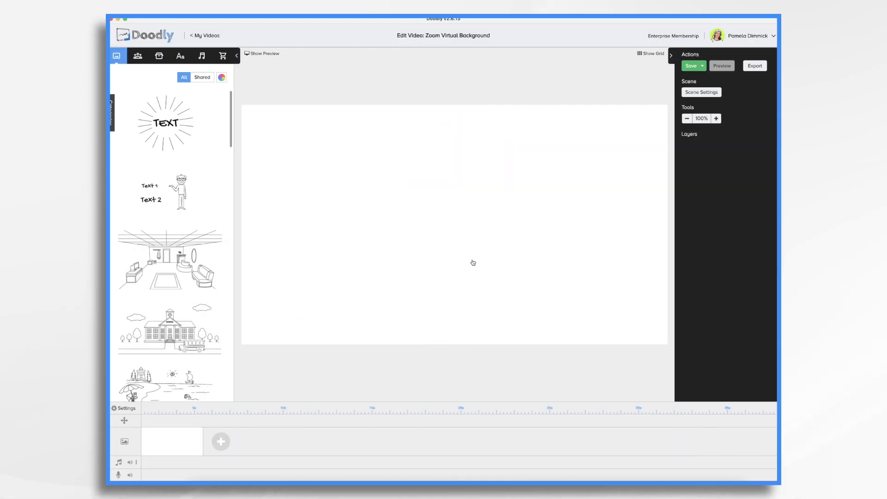
pyautogui.moveTo(129, 49)
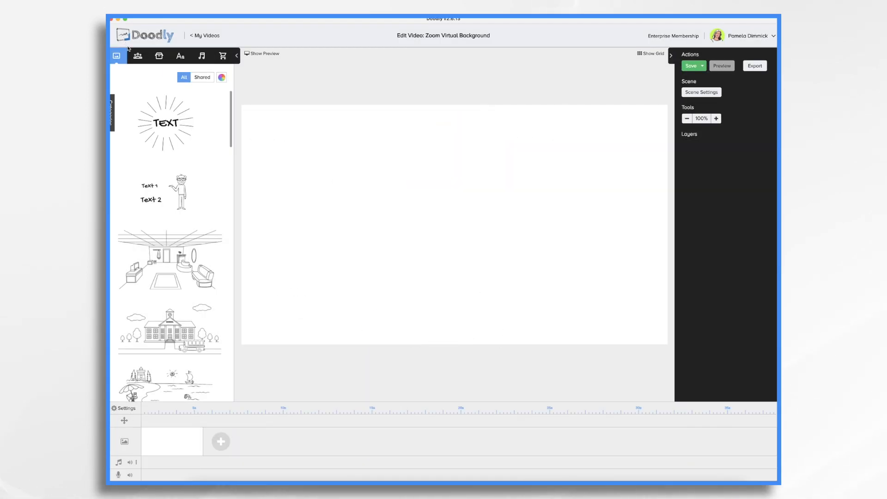
pyautogui.click(137, 56)
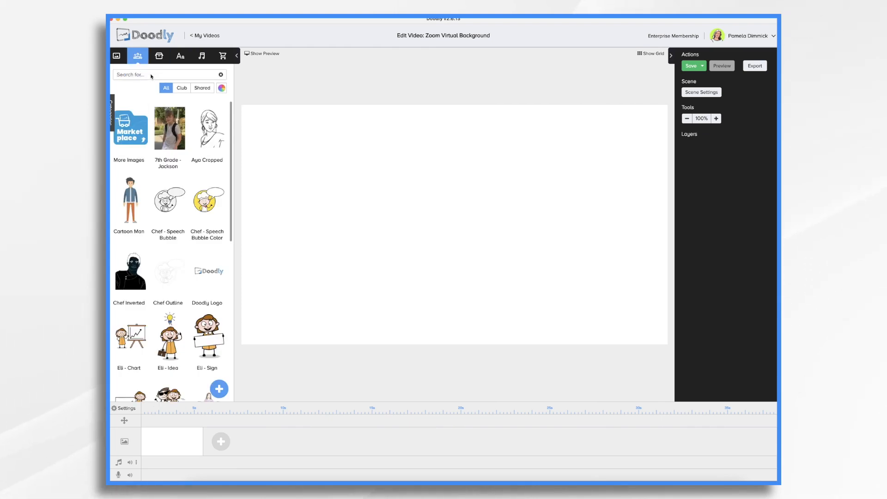
pyautogui.write('mercy')
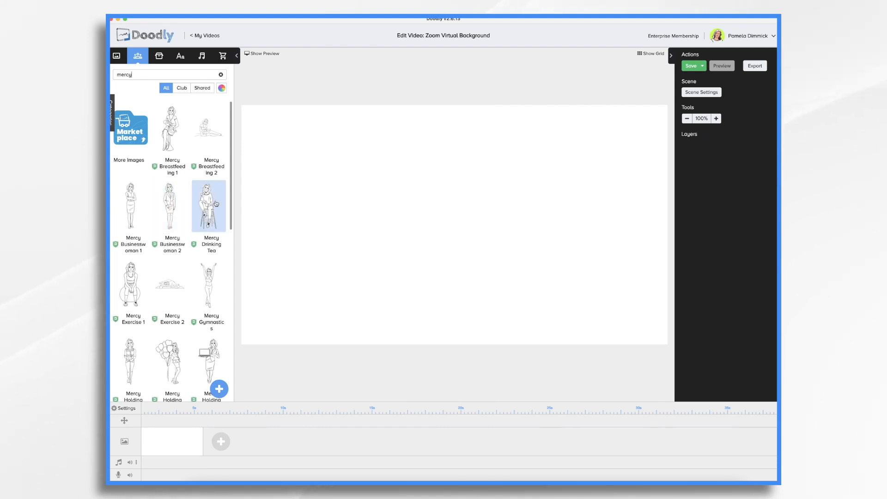
pyautogui.click(169, 205)
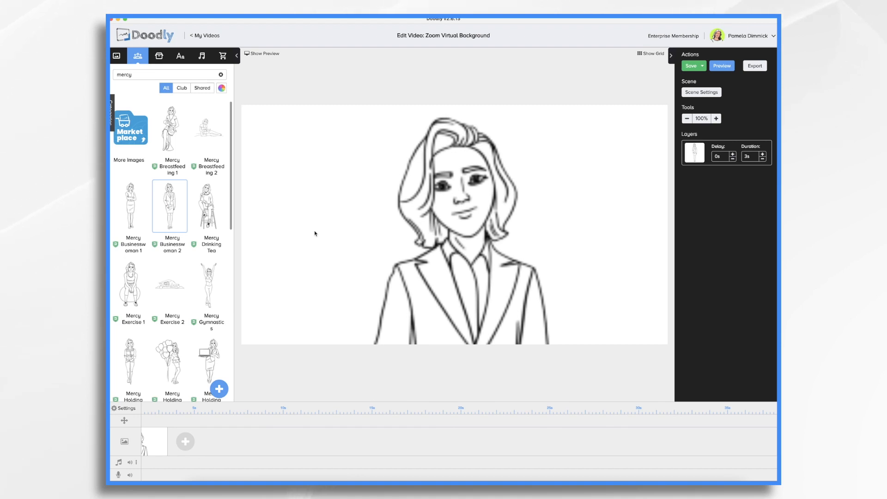
pyautogui.click(453, 226)
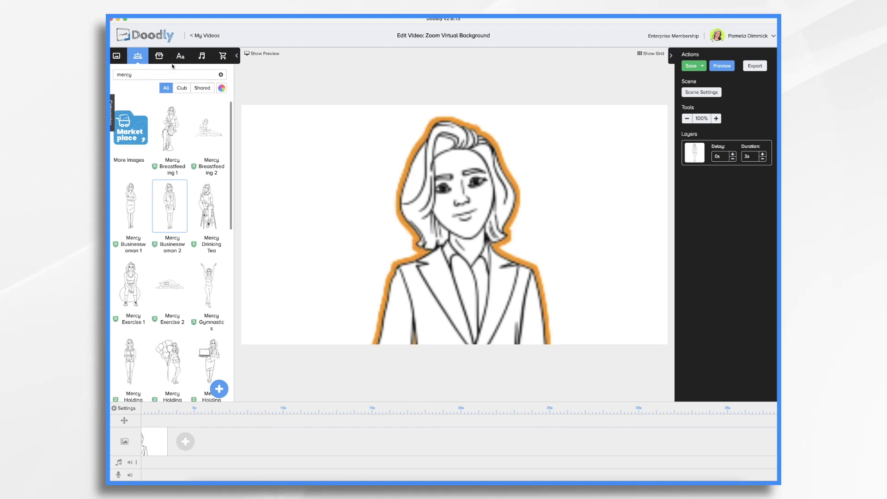
pyautogui.moveTo(180, 56)
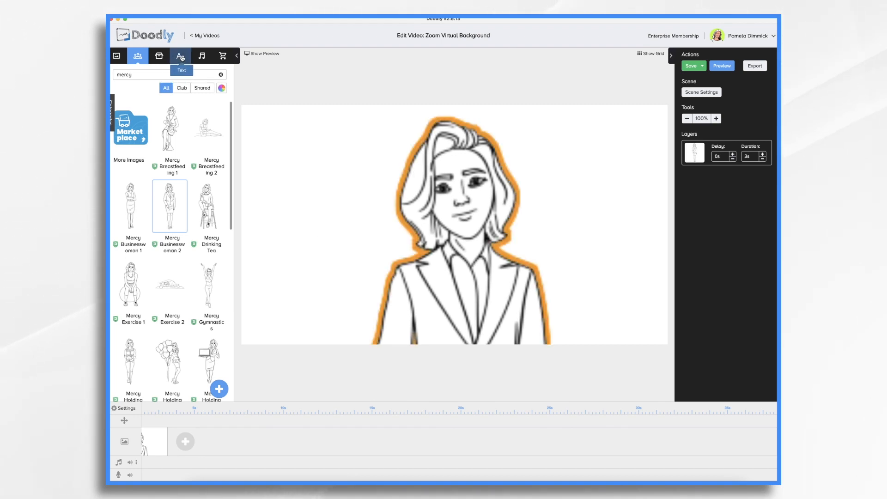
pyautogui.click(691, 66)
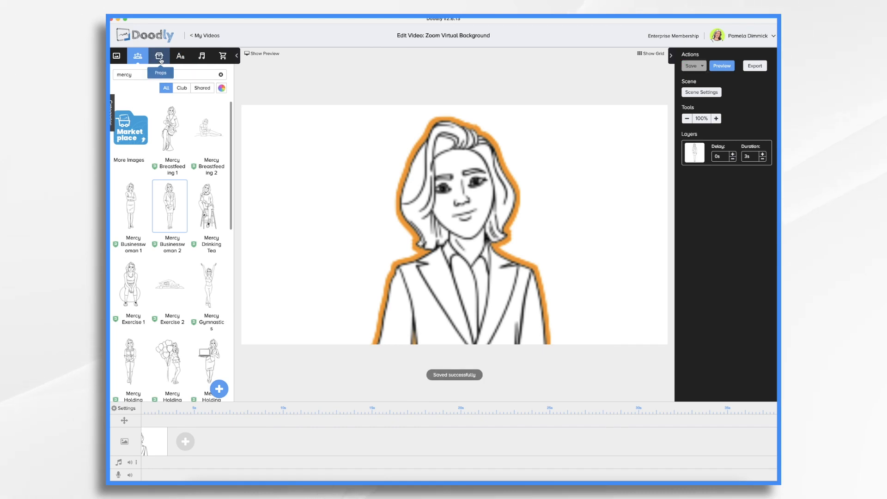
# Search props for 'acme' and place the Jane Martin Acme Real Estate logo.
pyautogui.write('acme')
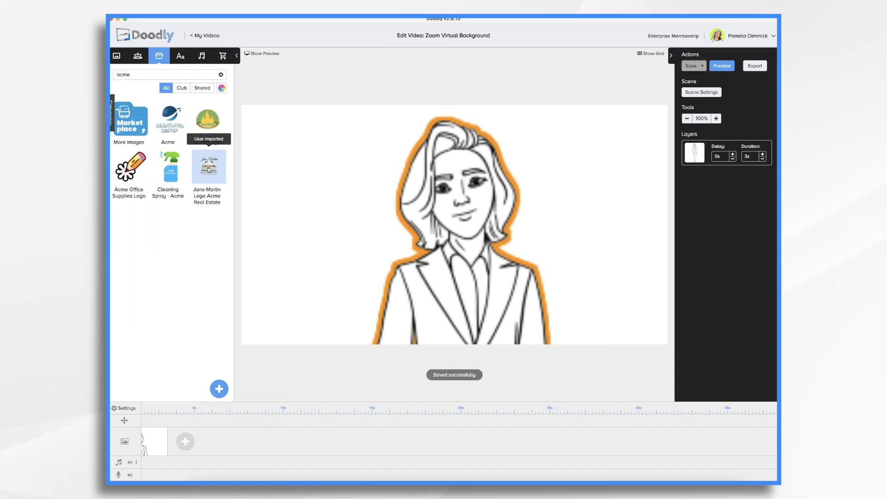
pyautogui.click(207, 166)
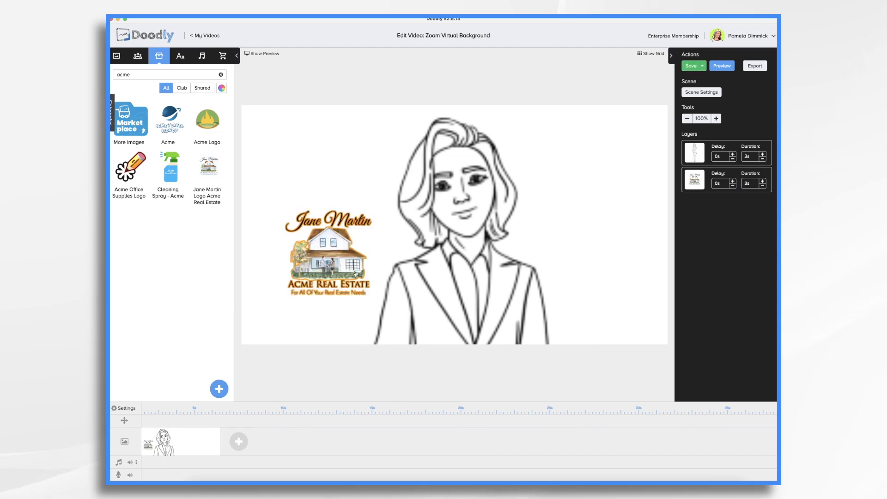
pyautogui.click(329, 260)
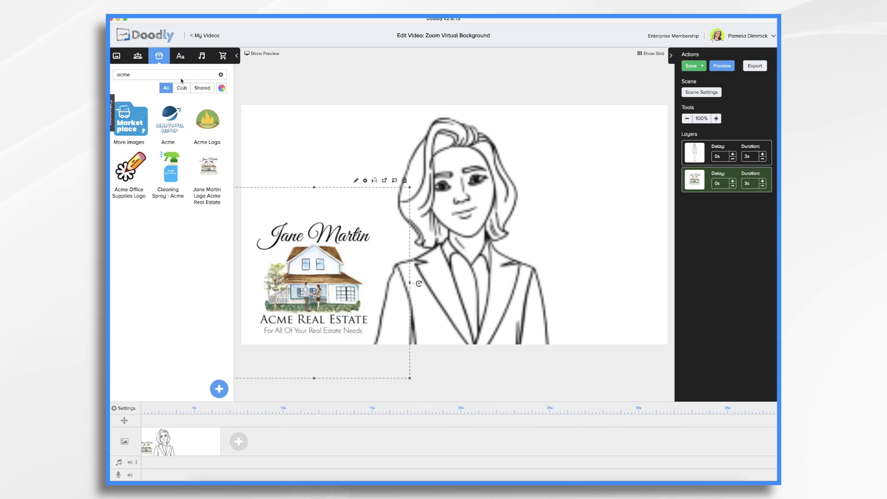
pyautogui.write('real estate')
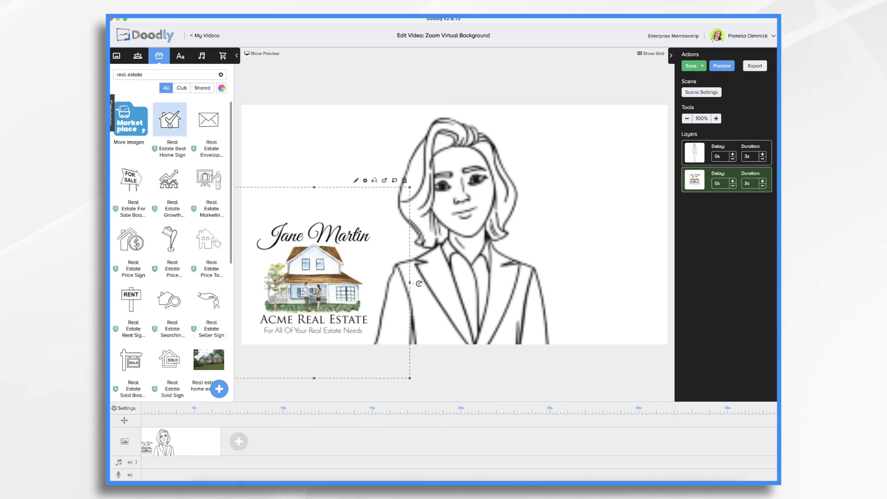
pyautogui.click(170, 119)
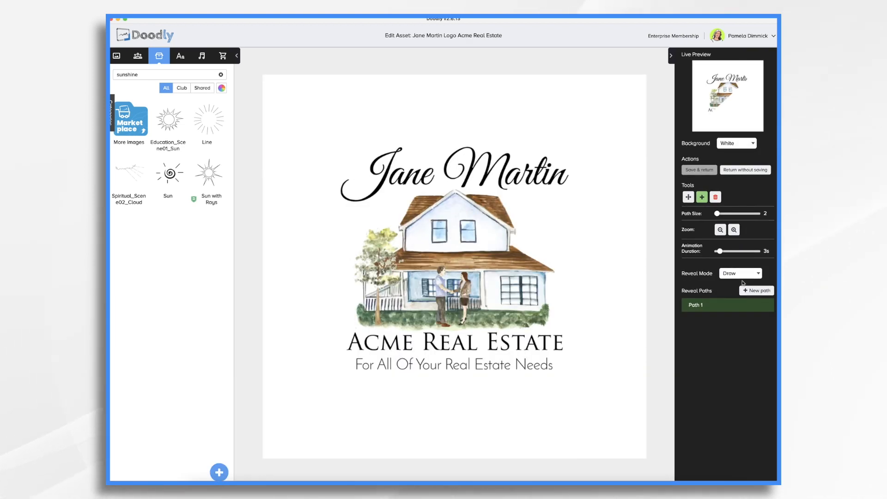
# Switch the logo to fade in and lengthen its animation duration.
pyautogui.click(759, 273)
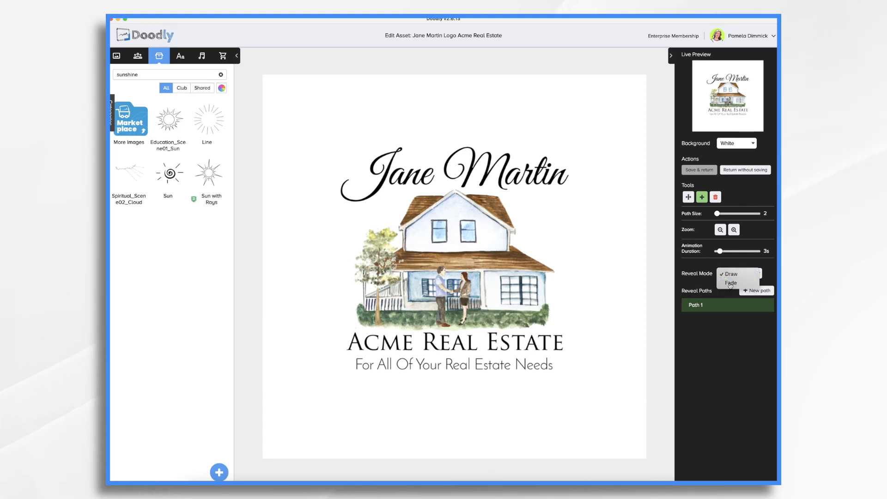
pyautogui.click(731, 283)
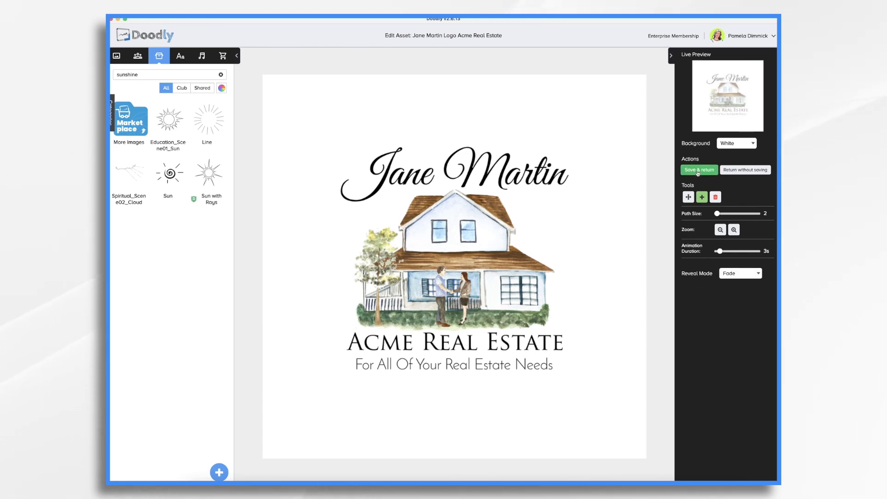
pyautogui.click(699, 169)
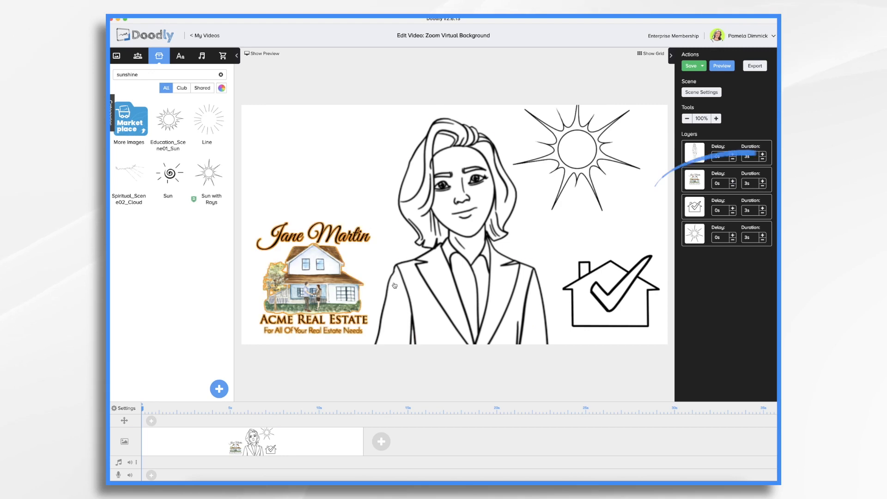
pyautogui.click(316, 277)
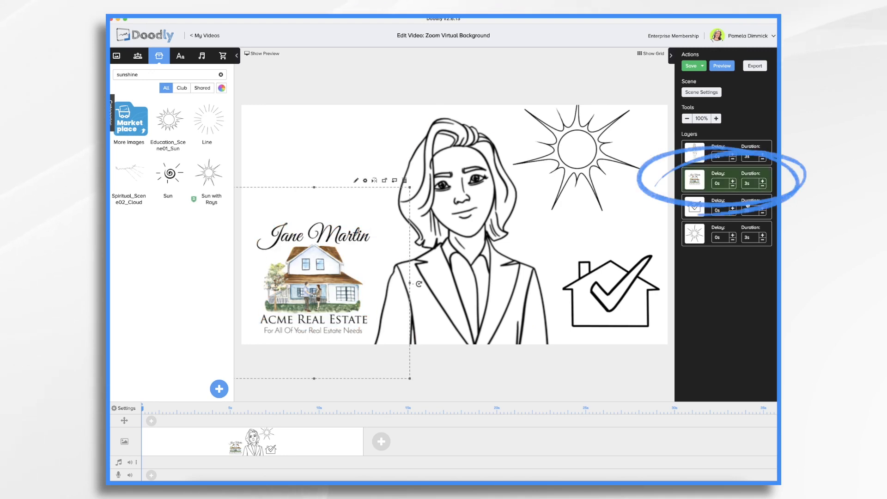
pyautogui.click(763, 183)
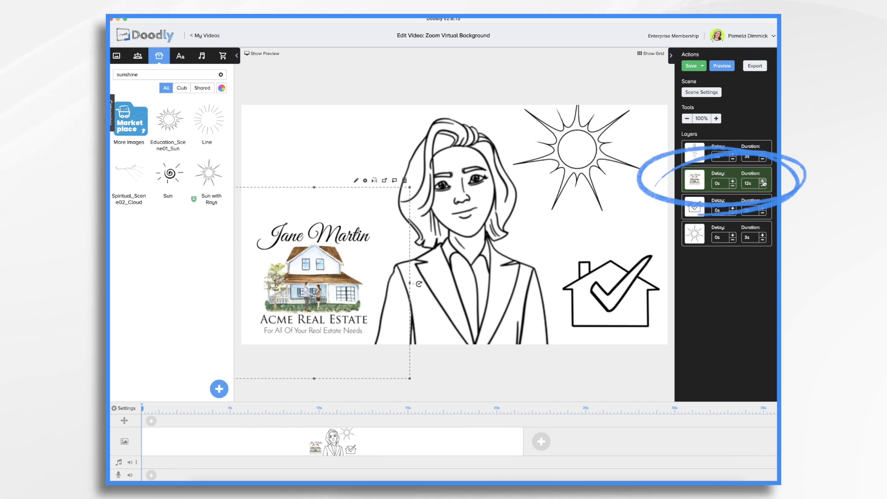
pyautogui.click(762, 180)
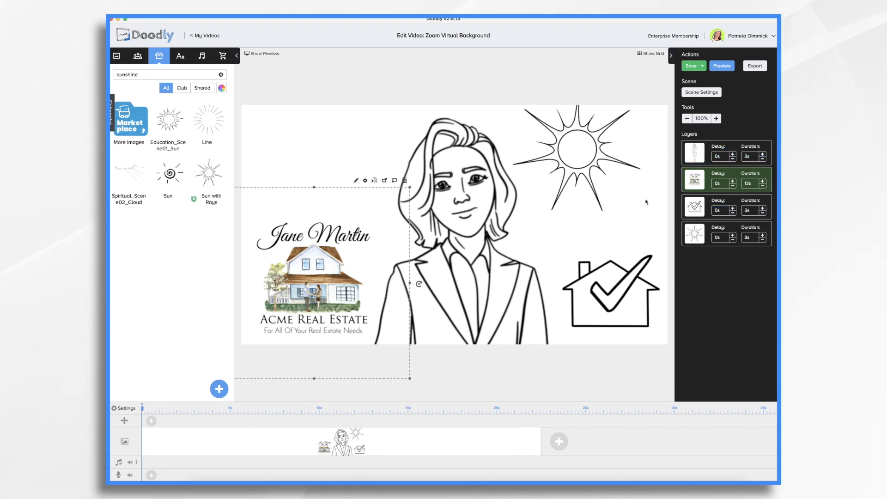
# Raise the house-check icon's duration to 5s and the sun's to 4s.
pyautogui.click(606, 291)
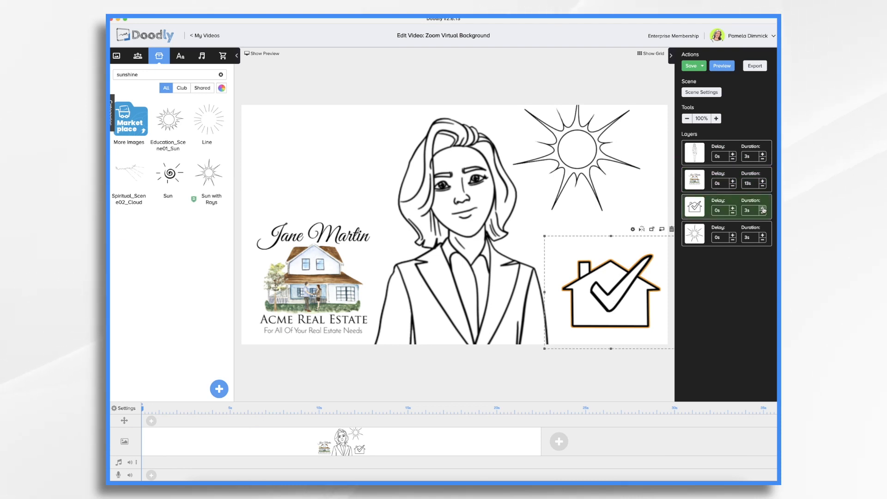
pyautogui.click(763, 207)
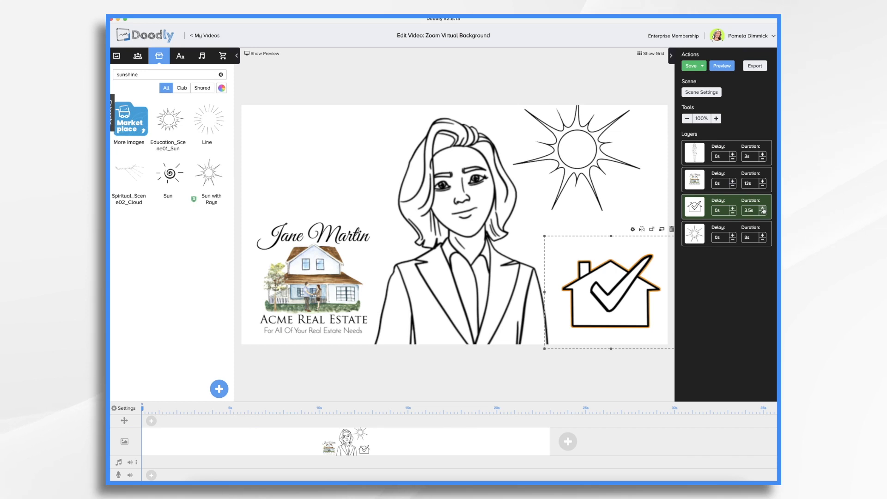
pyautogui.click(763, 207)
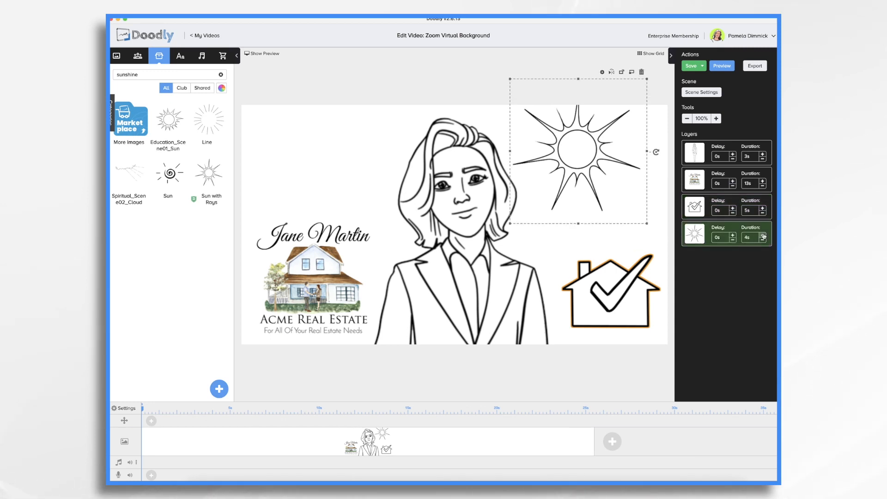
pyautogui.click(691, 66)
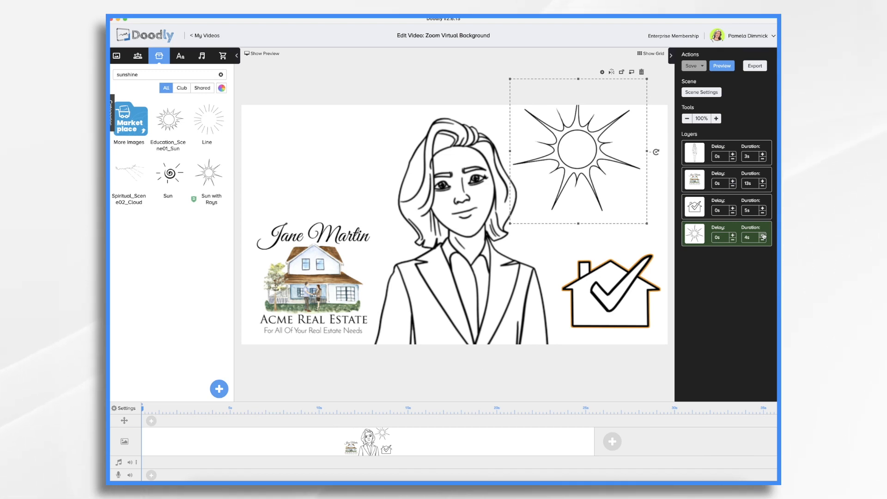
pyautogui.moveTo(708, 194)
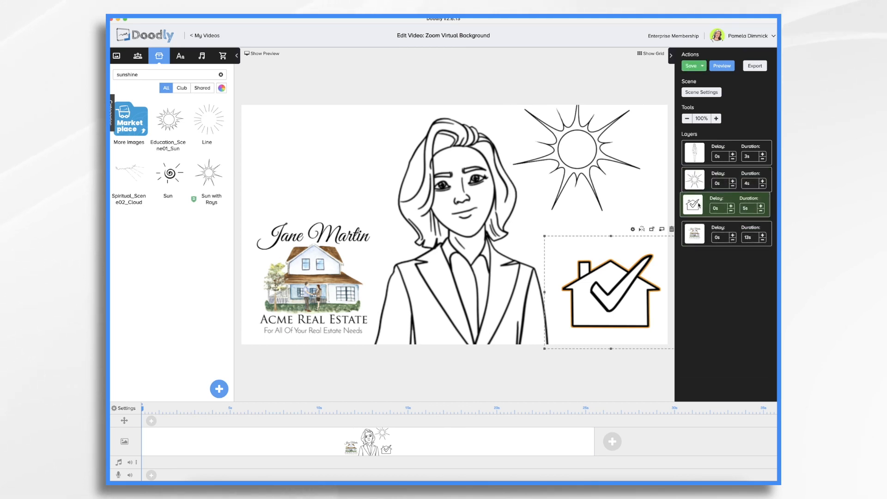
# Increase the house-check icon's start delay toward 4.5 seconds.
pyautogui.click(694, 234)
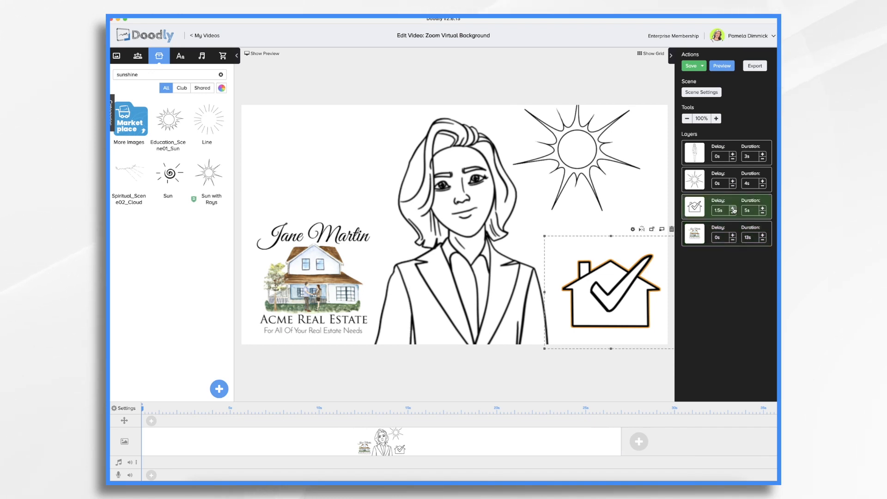
pyautogui.click(732, 206)
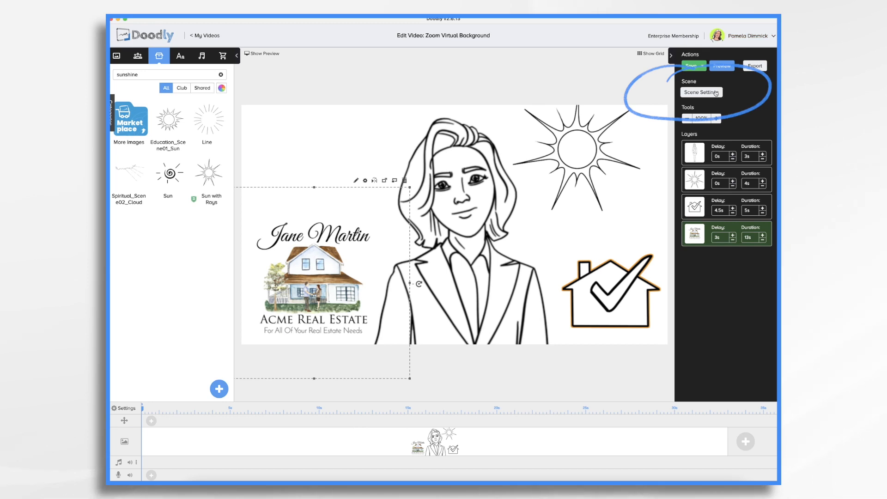
# Change 'Extra time at the end' to 60s in Scene Settings and apply it.
pyautogui.click(701, 93)
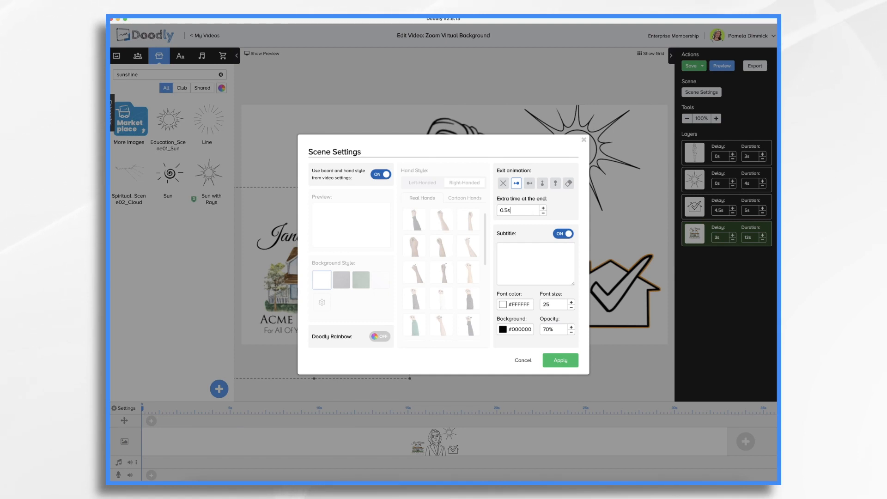
pyautogui.click(690, 66)
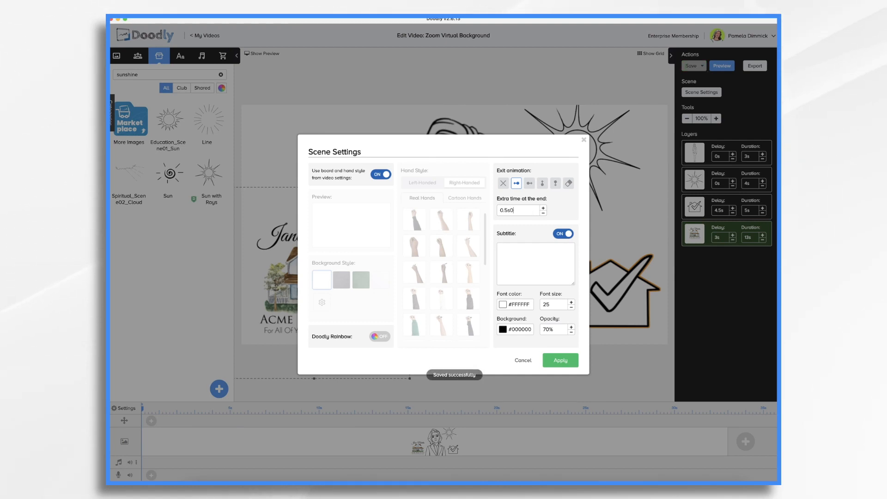
pyautogui.write('60s')
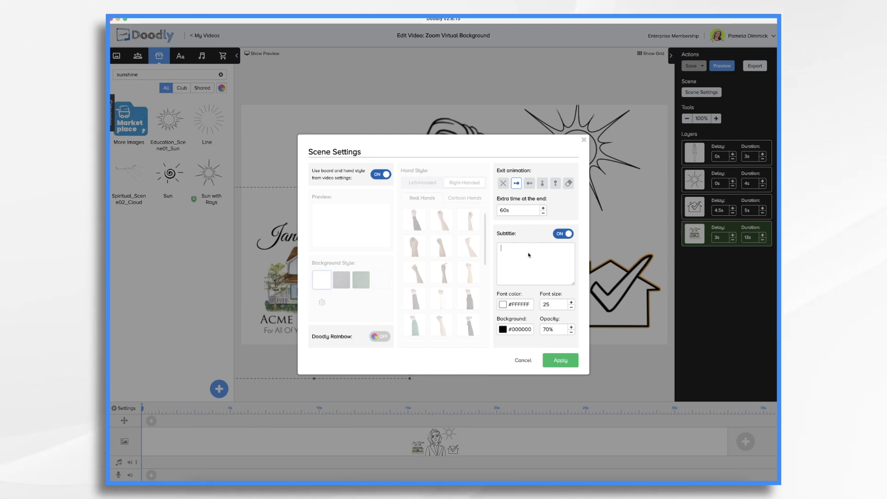
pyautogui.click(559, 361)
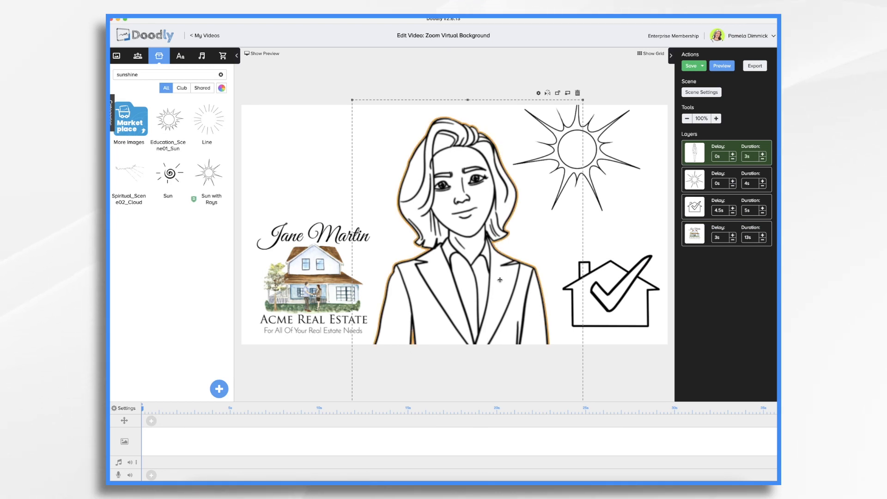
# Cut the businesswoman layer's duration to 0s and close the scene preview.
pyautogui.click(722, 66)
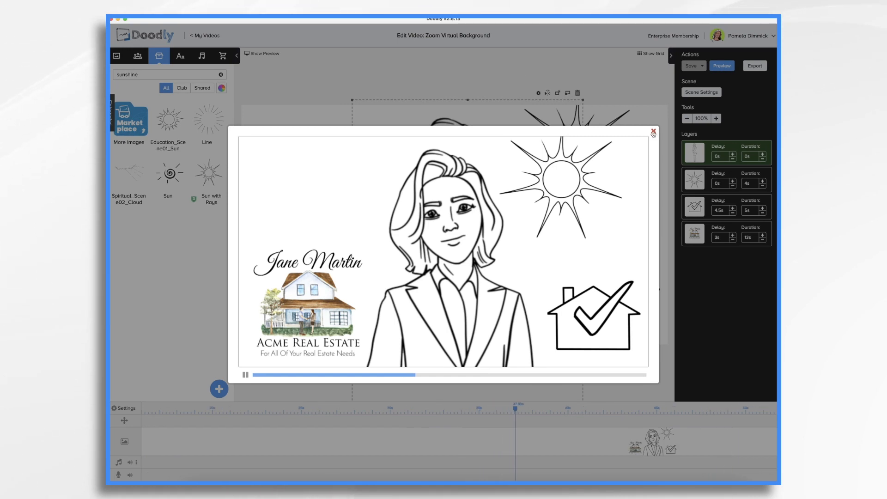
pyautogui.click(654, 132)
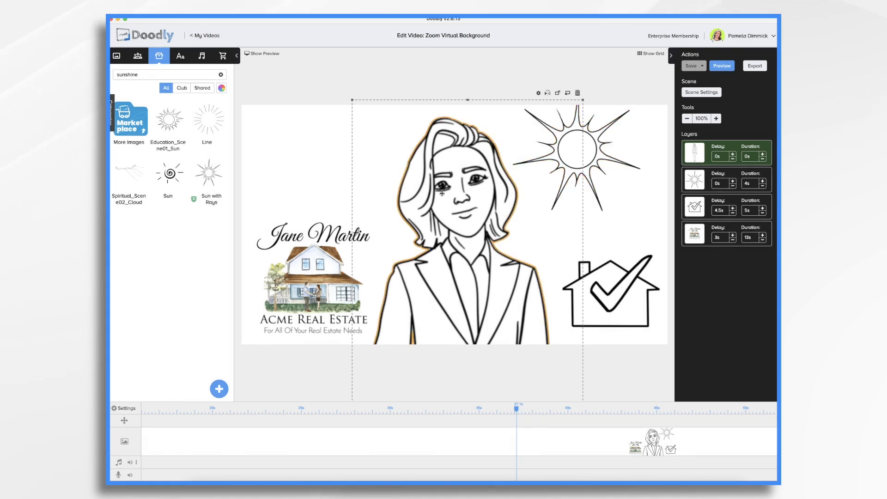
# Delete the businesswoman layer and start exporting the video as MP4.
pyautogui.click(577, 93)
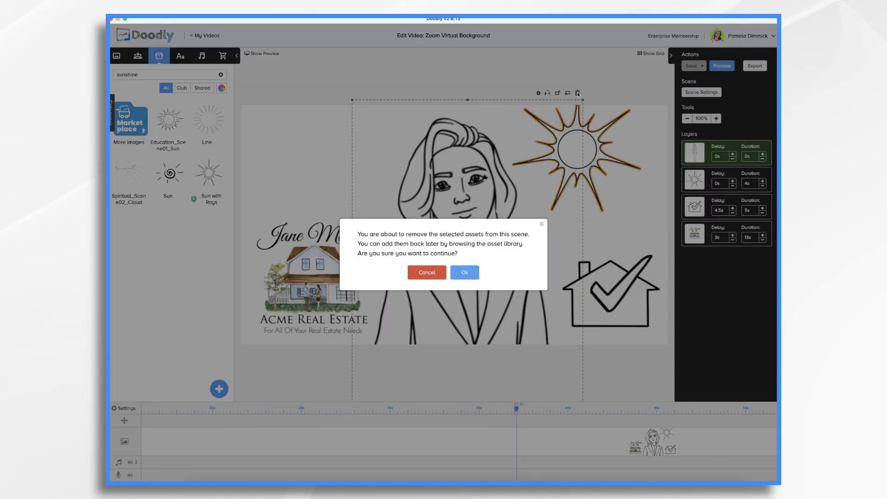
pyautogui.click(464, 272)
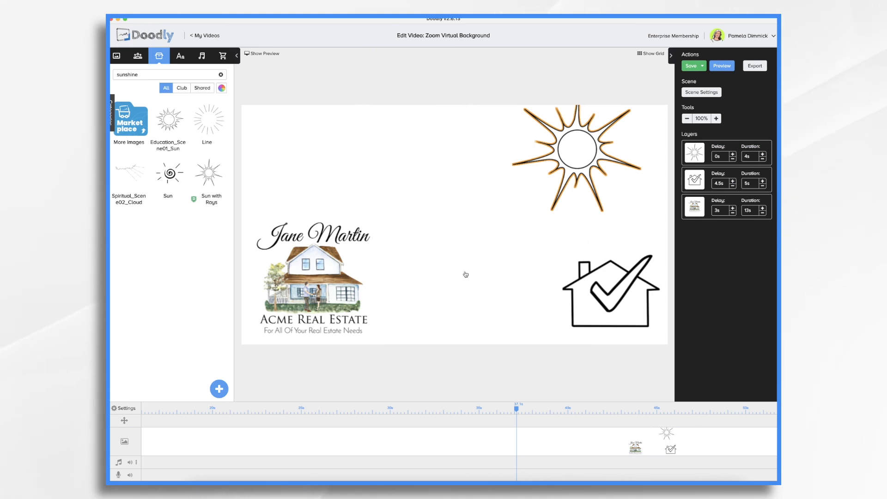
pyautogui.click(754, 66)
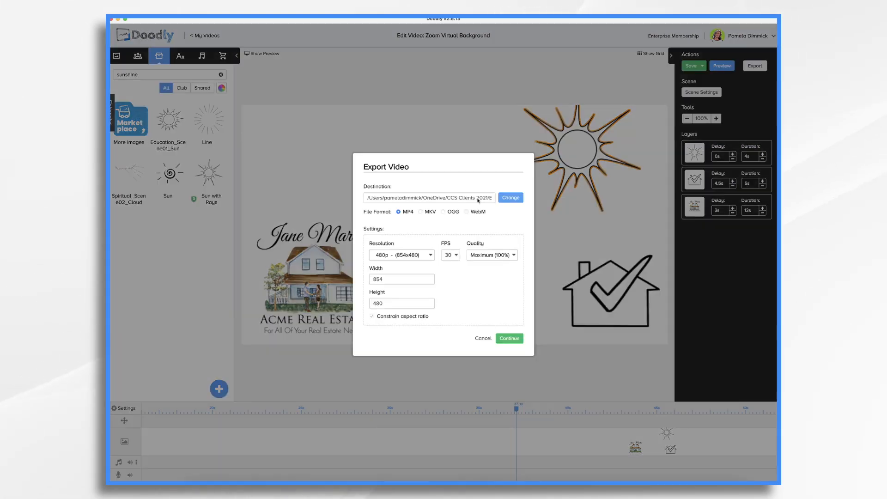
pyautogui.click(508, 338)
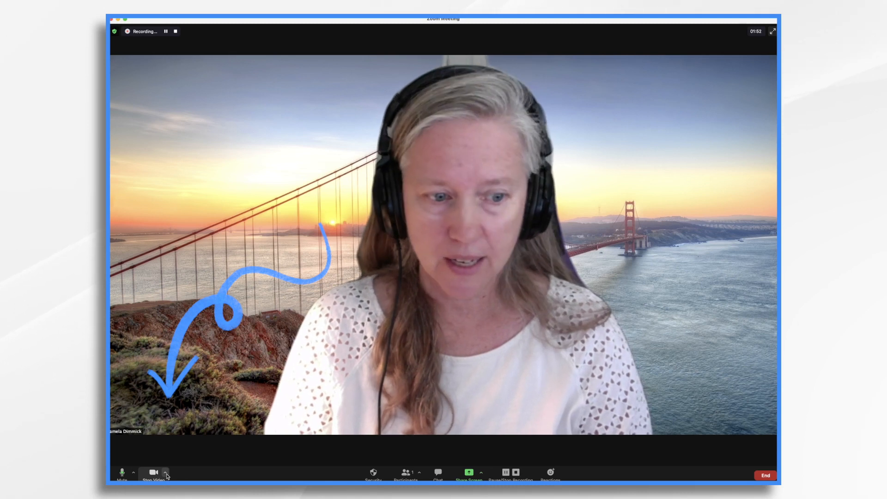
# Choose 'Choose Virtual Background...' from the Stop Video arrow menu.
pyautogui.click(166, 472)
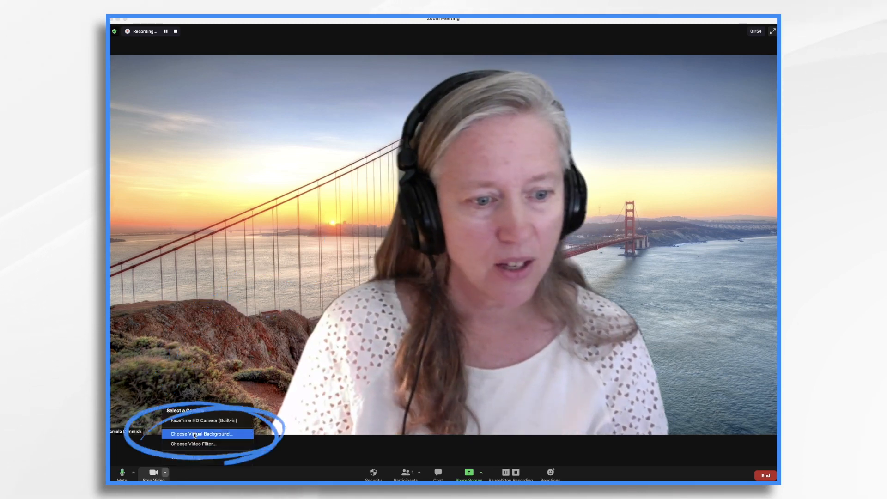
pyautogui.click(201, 434)
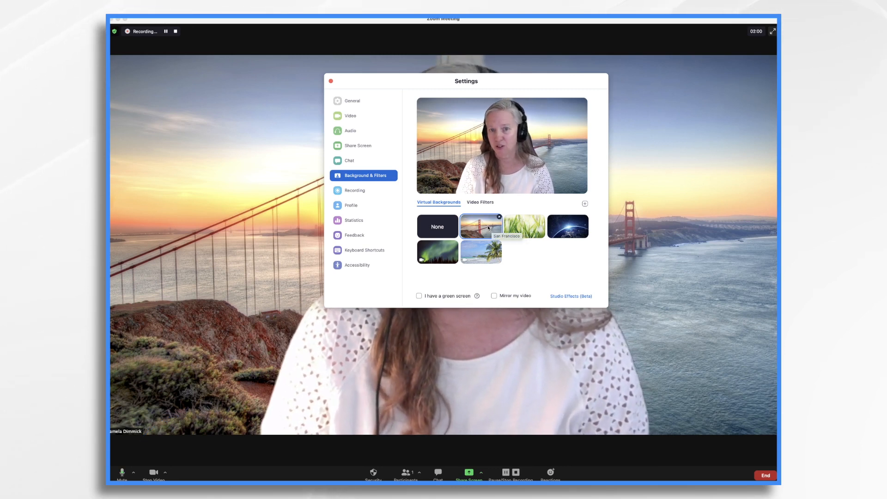
# Add 'Zoom Virtual Background.mp4' as a Zoom video background and close Settings.
pyautogui.click(481, 227)
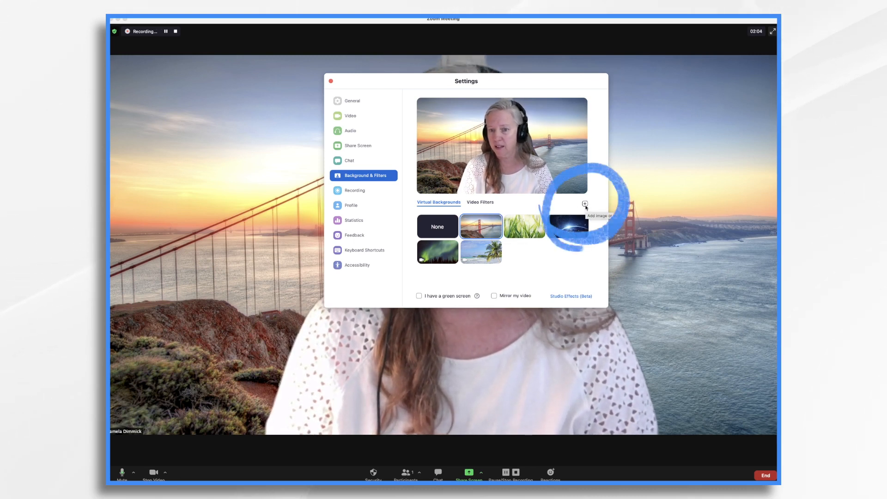
pyautogui.click(586, 204)
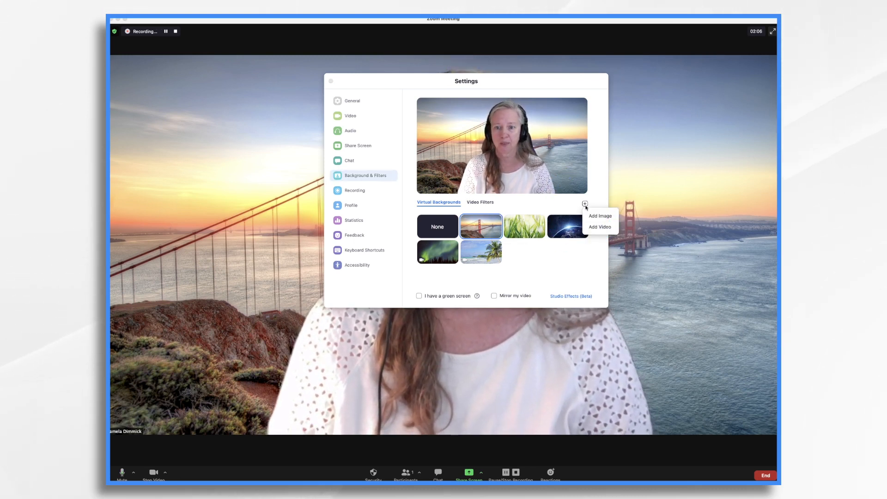
pyautogui.click(600, 227)
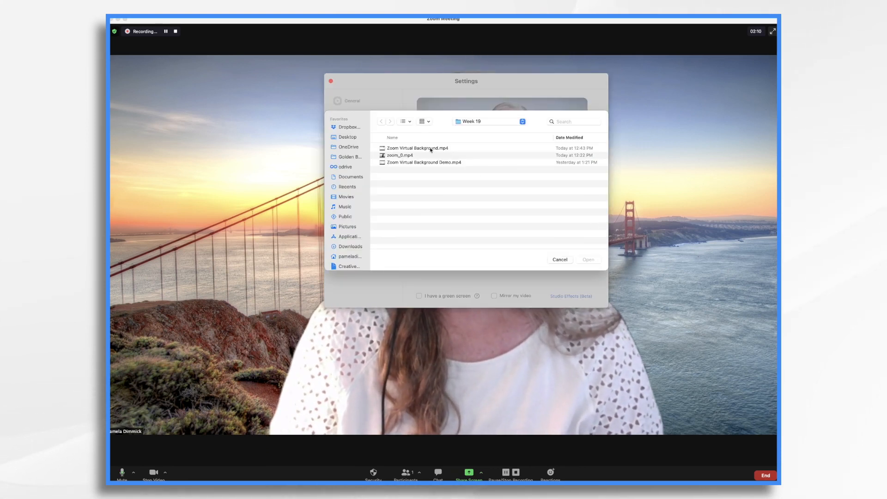
pyautogui.click(418, 148)
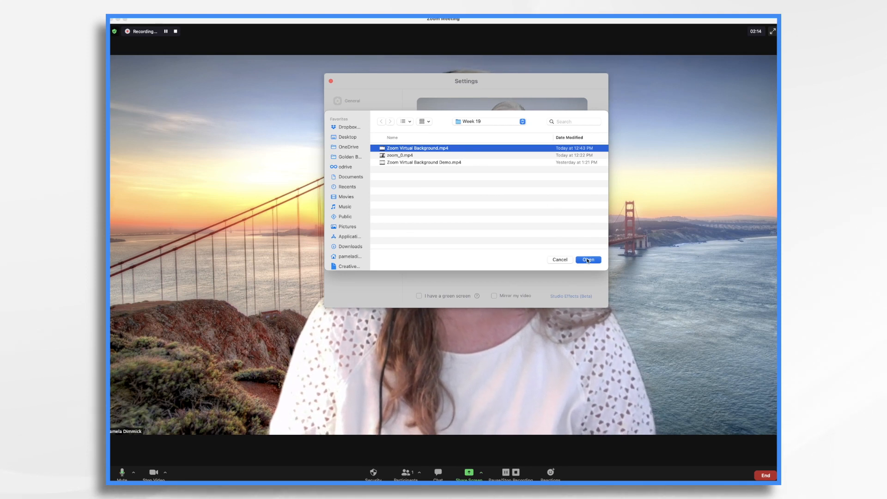
pyautogui.click(588, 259)
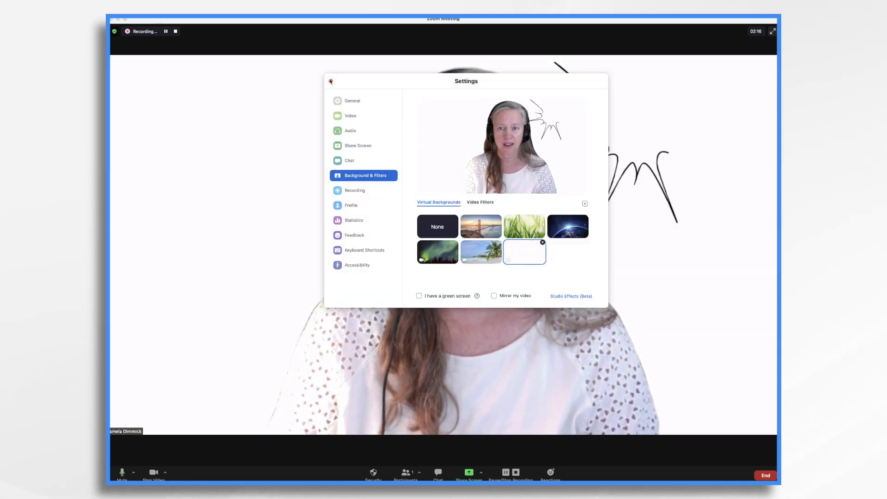
pyautogui.click(331, 81)
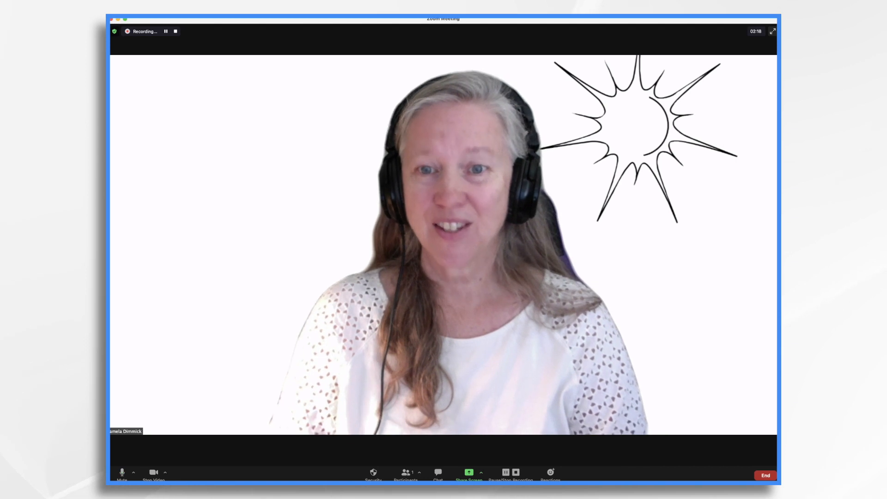